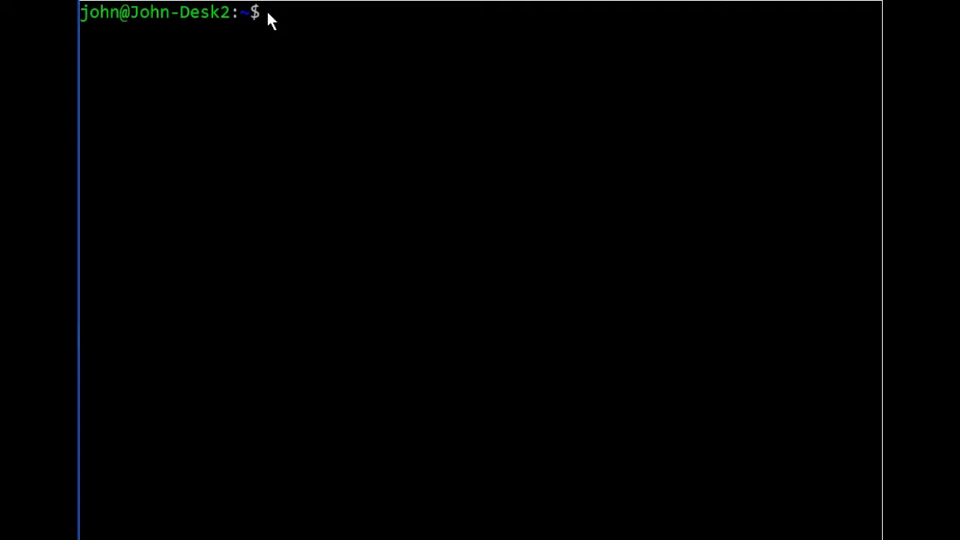
- Run echo hello, world, then echo -n hello so no newline follows the output
type("e")
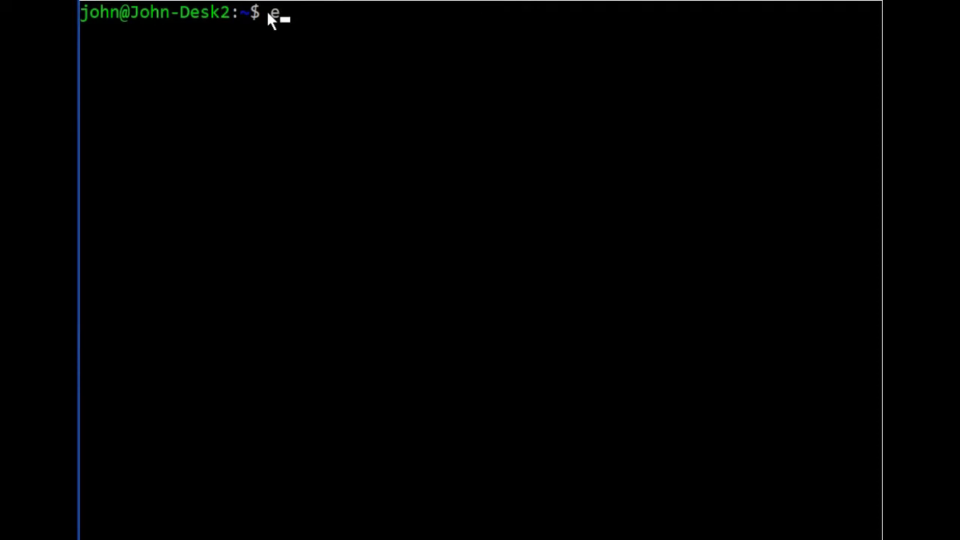
type("cho")
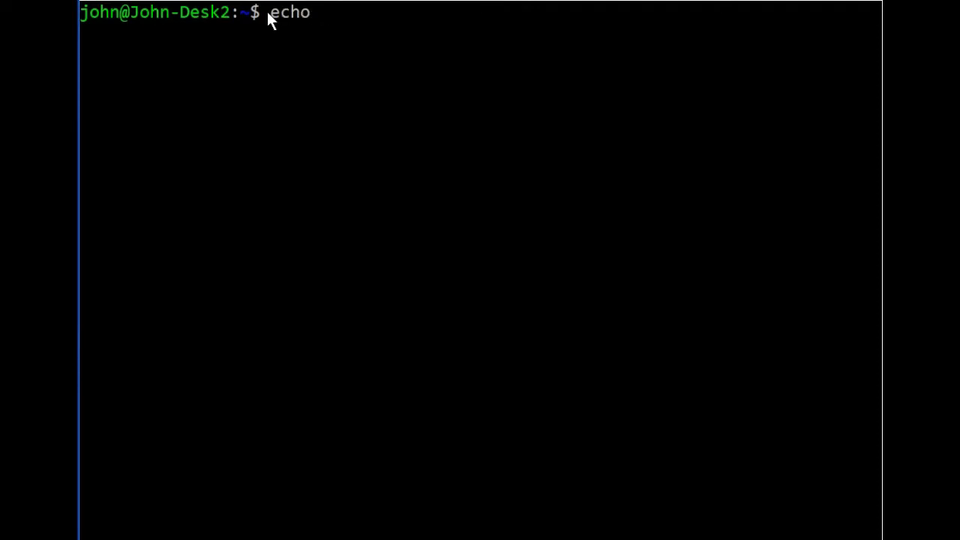
type("hello, world")
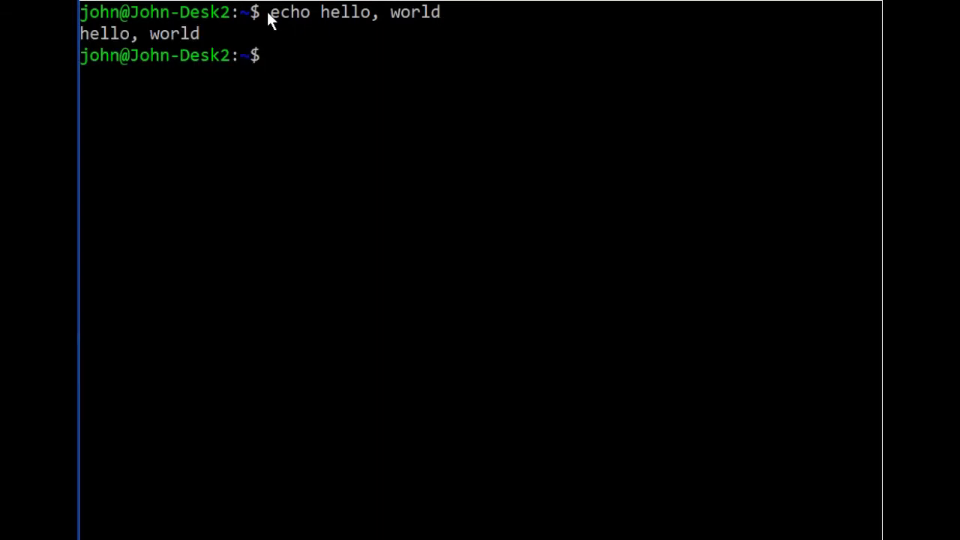
type("echo")
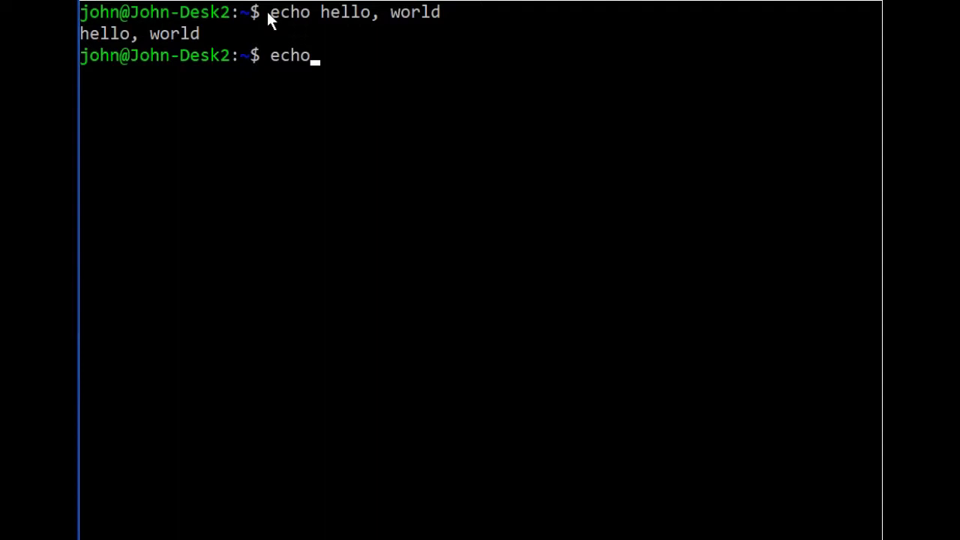
type("-n hello")
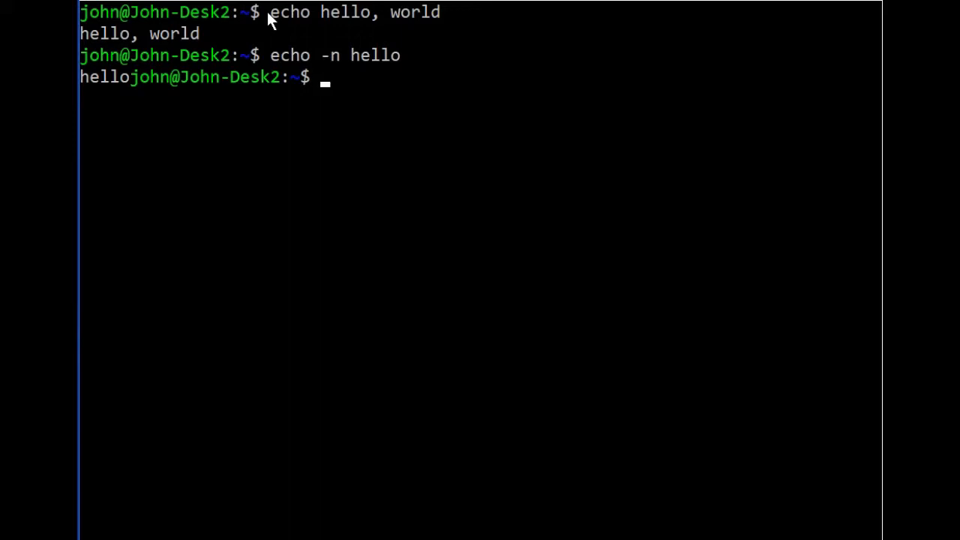
type("e")
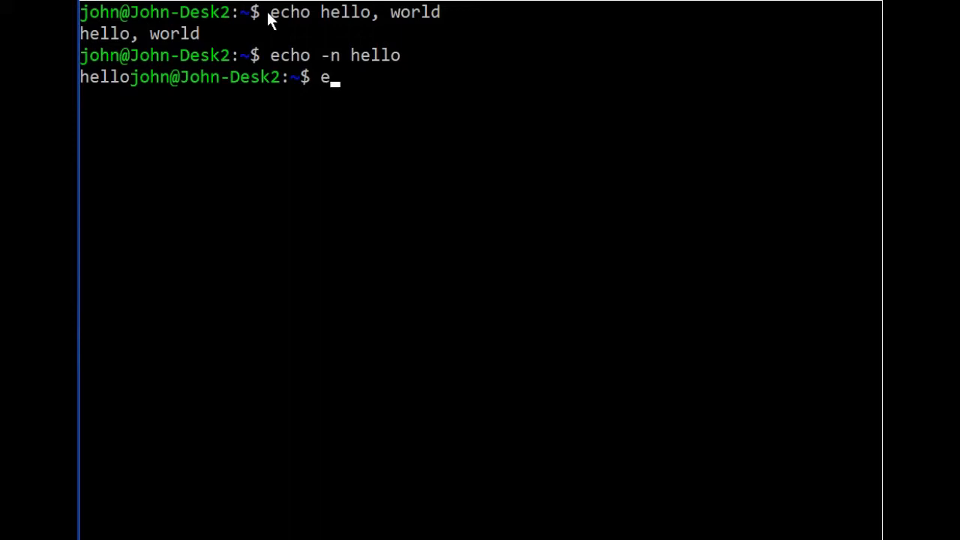
- Run echo -e "line one \n\n\n line two" to print the lines separated by blank lines
type("cho -")
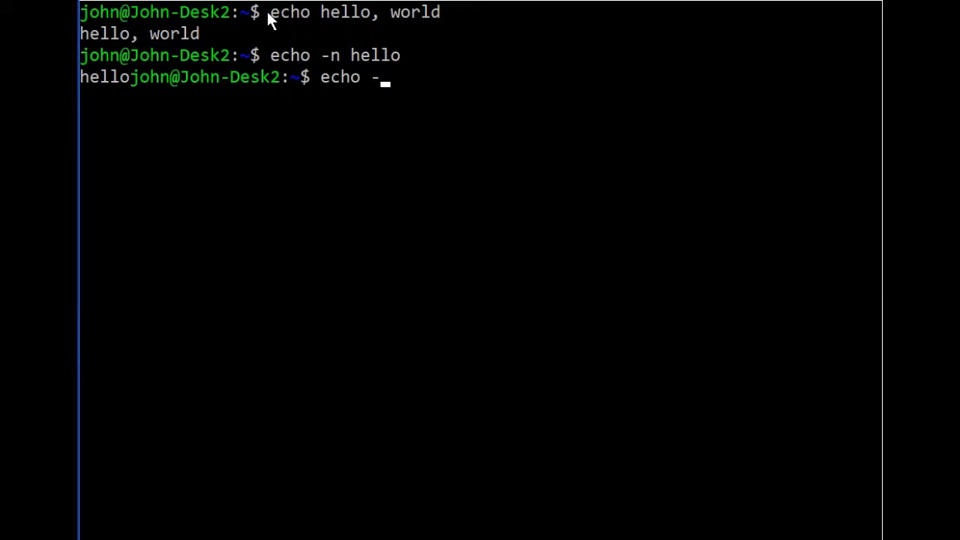
type("e")
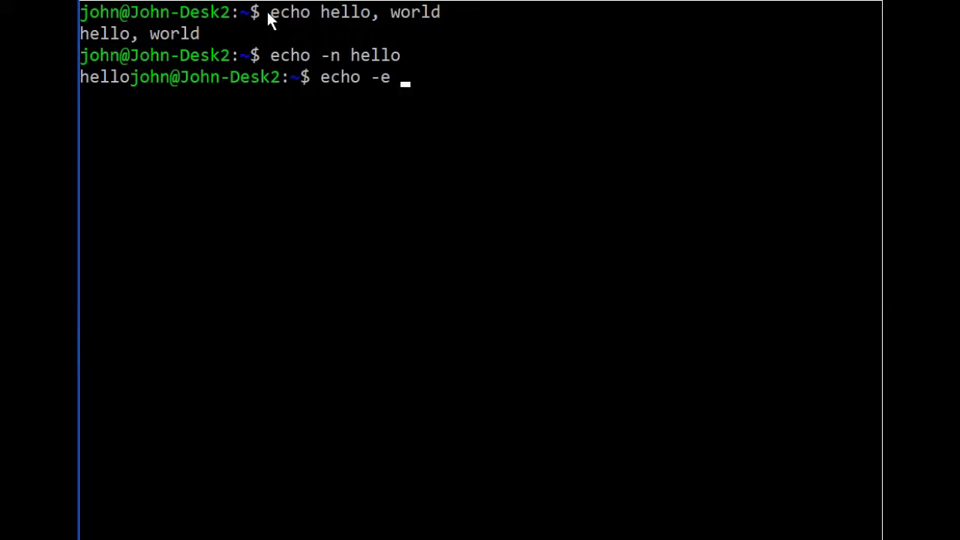
type("\"")
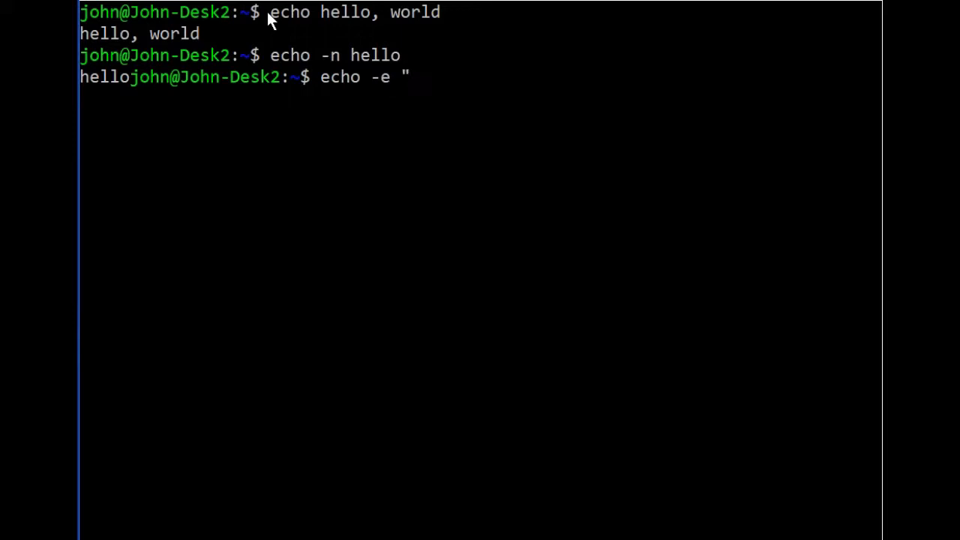
type("line")
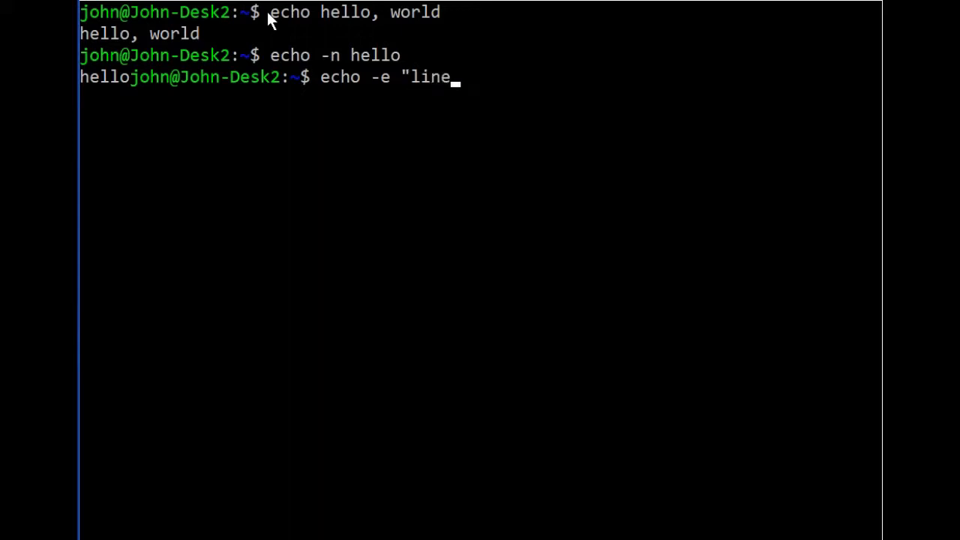
type("one")
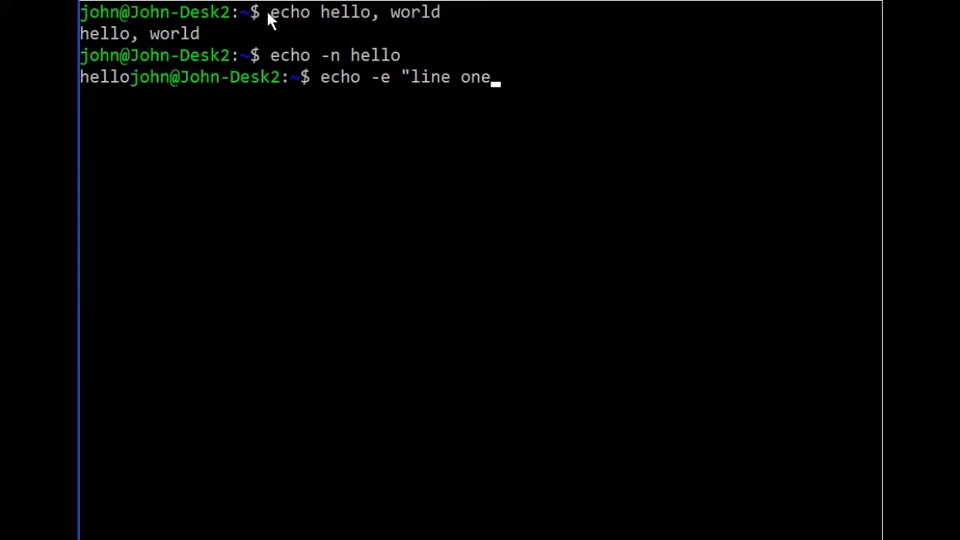
type("\\n")
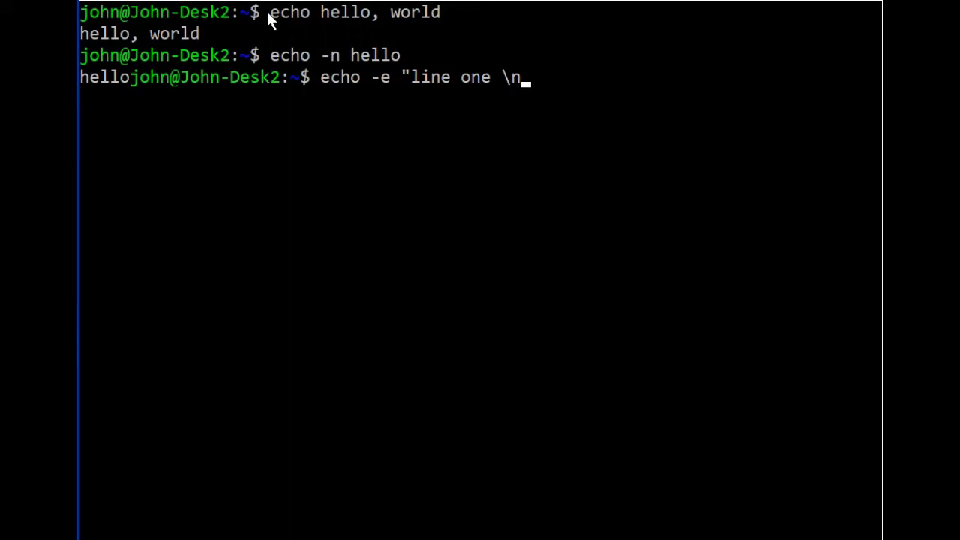
type("\\n\\n")
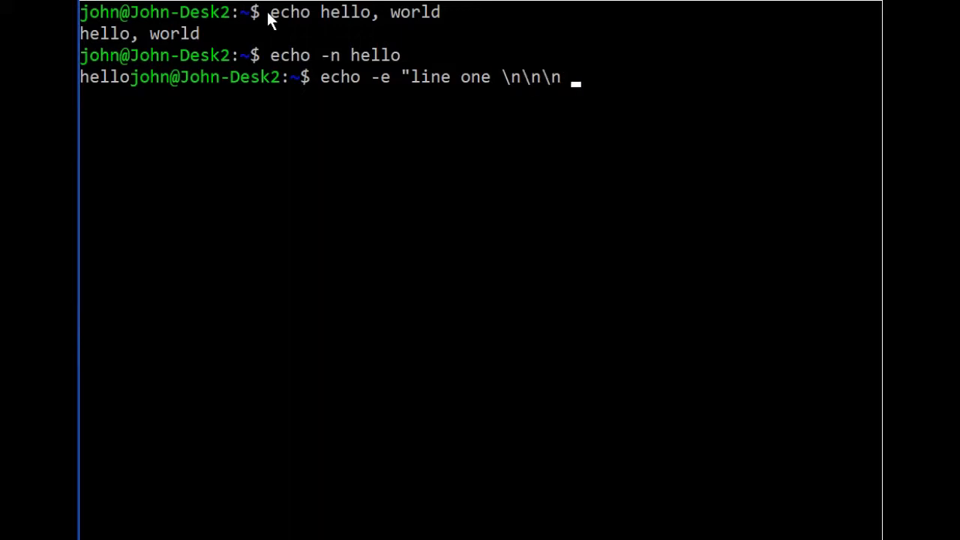
type("line t")
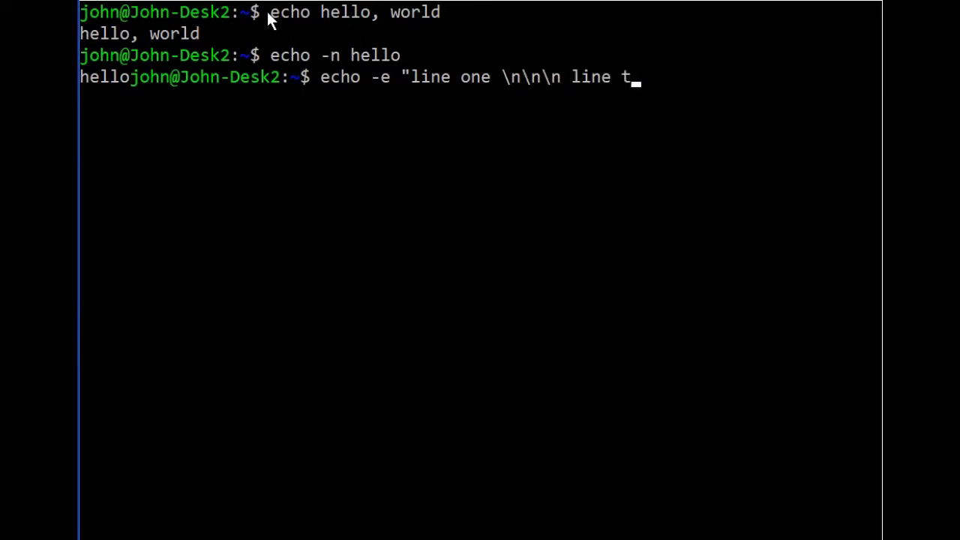
type("wo\"")
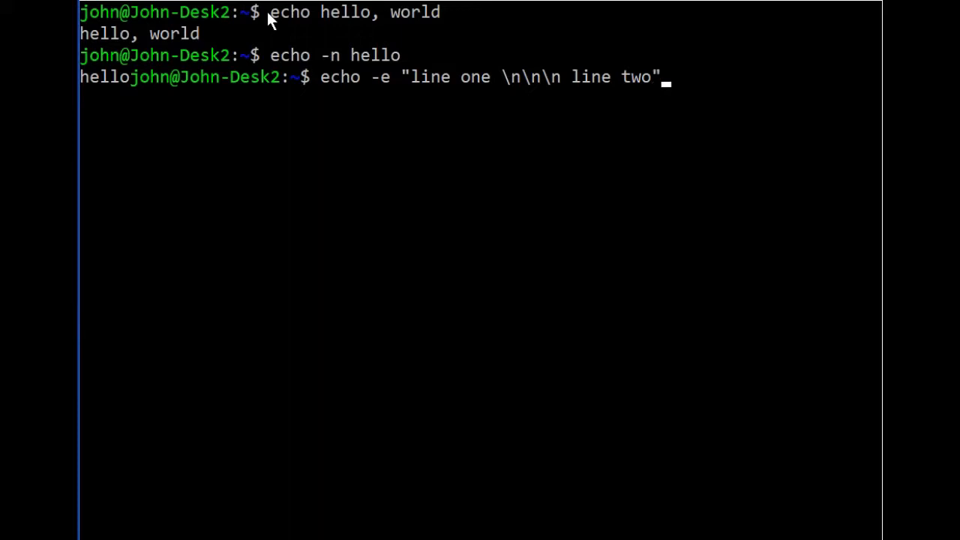
key("Return")
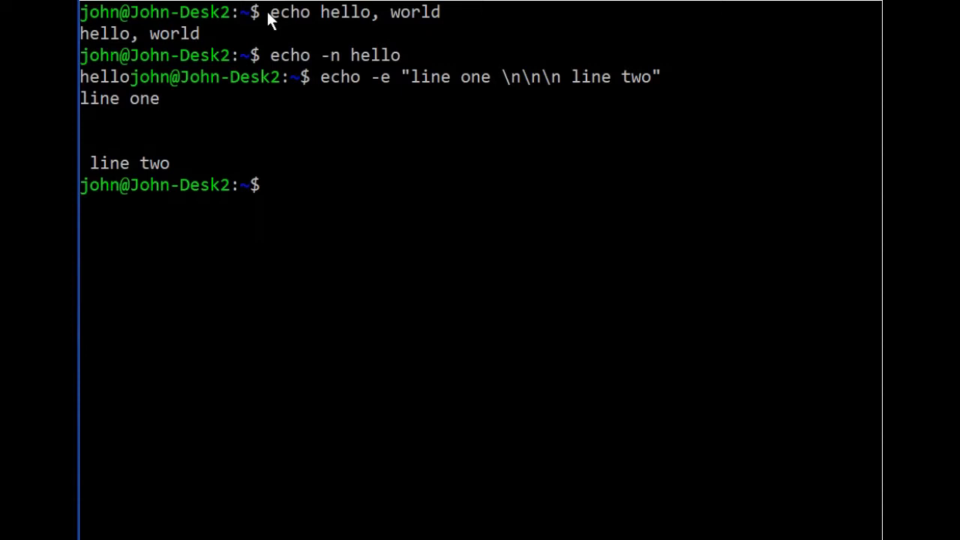
- Run a quoted echo typed across three lines to print line 1, line 2 and line 3
type("echo")
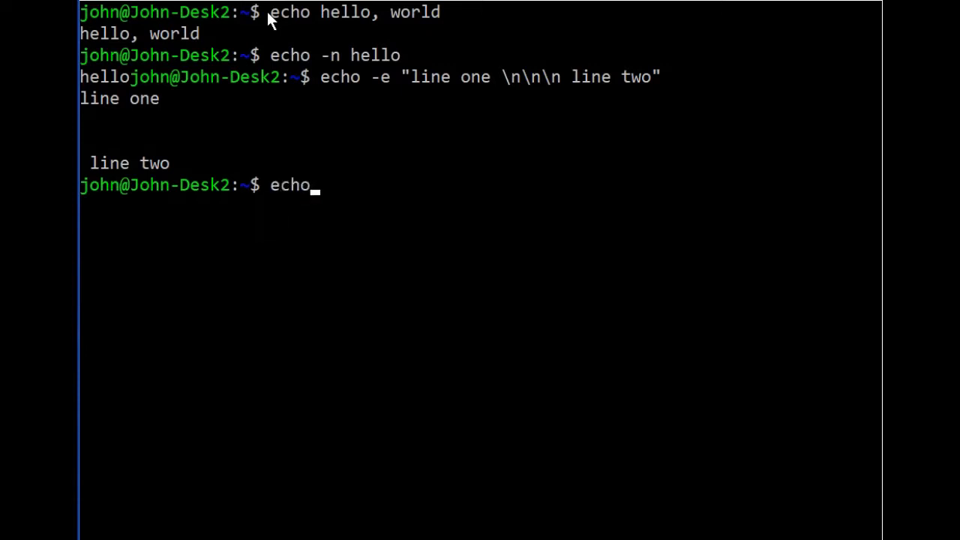
type("\"")
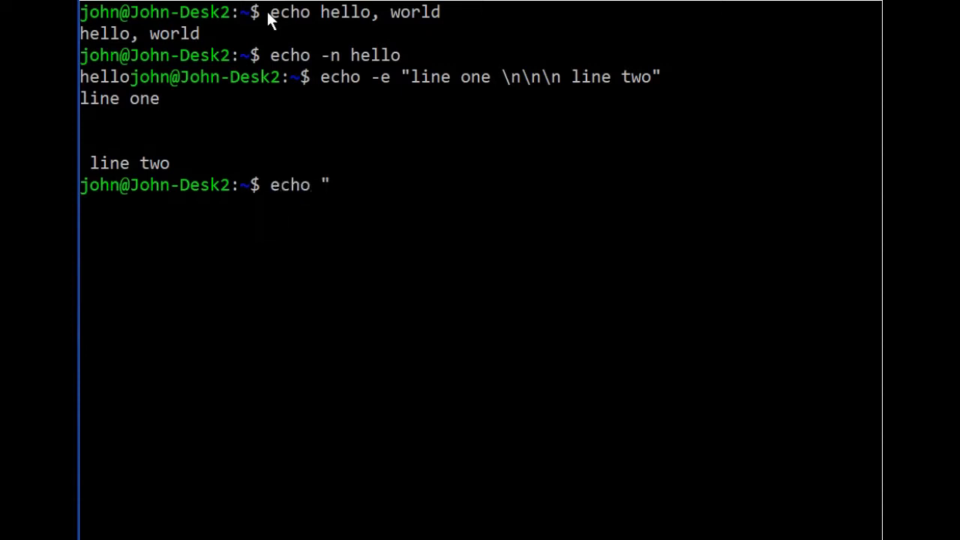
type("line 1")
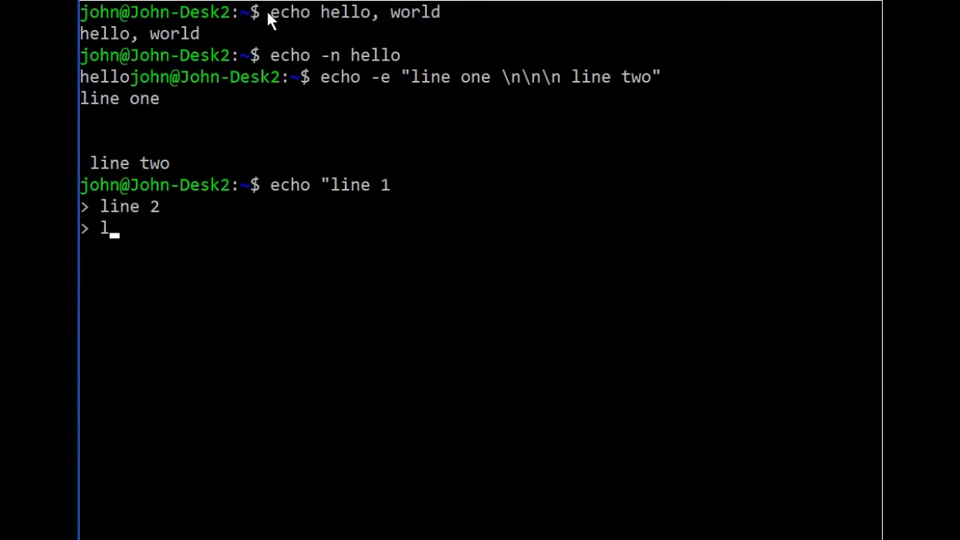
type("ine 3\"")
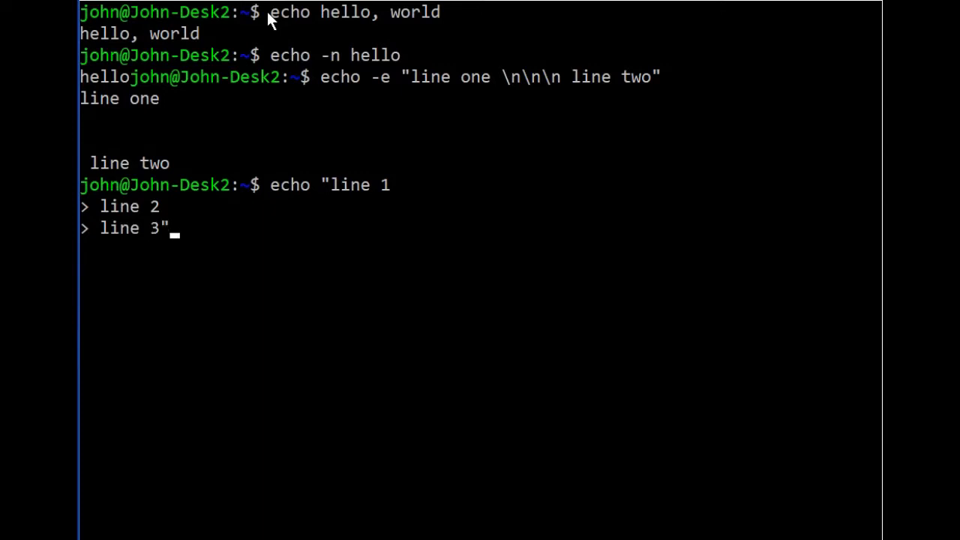
key("Return")
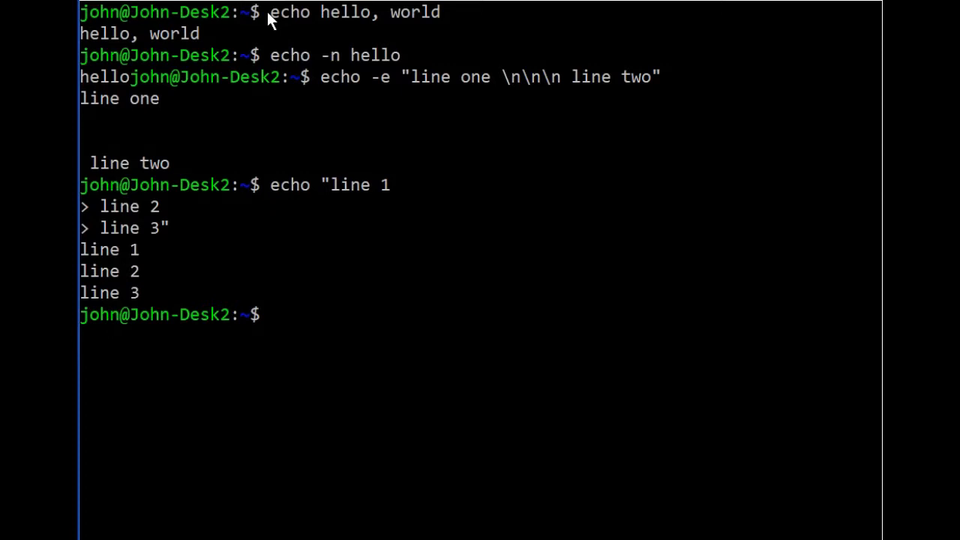
- Run printf "%d" 15 to print 15 as an integer with no trailing newline
type("printf")
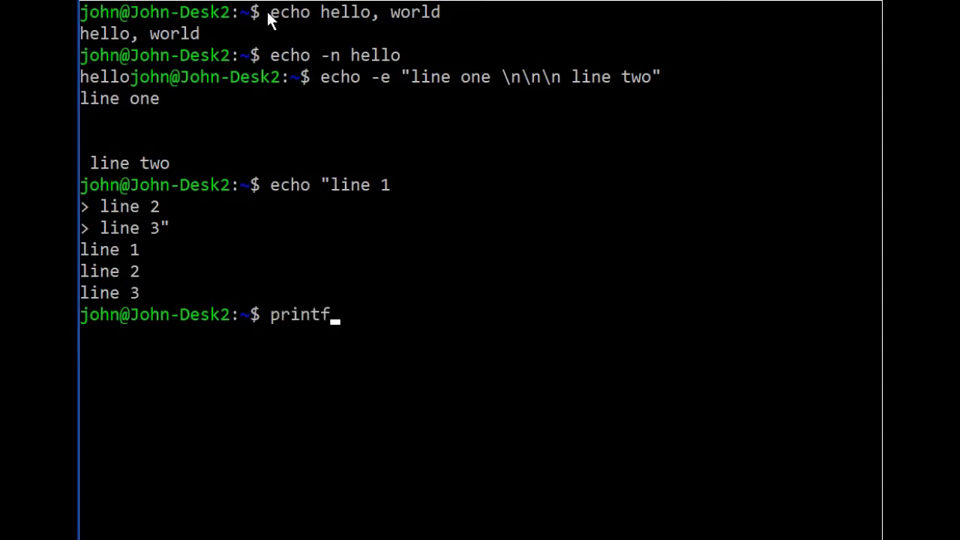
type("\"%")
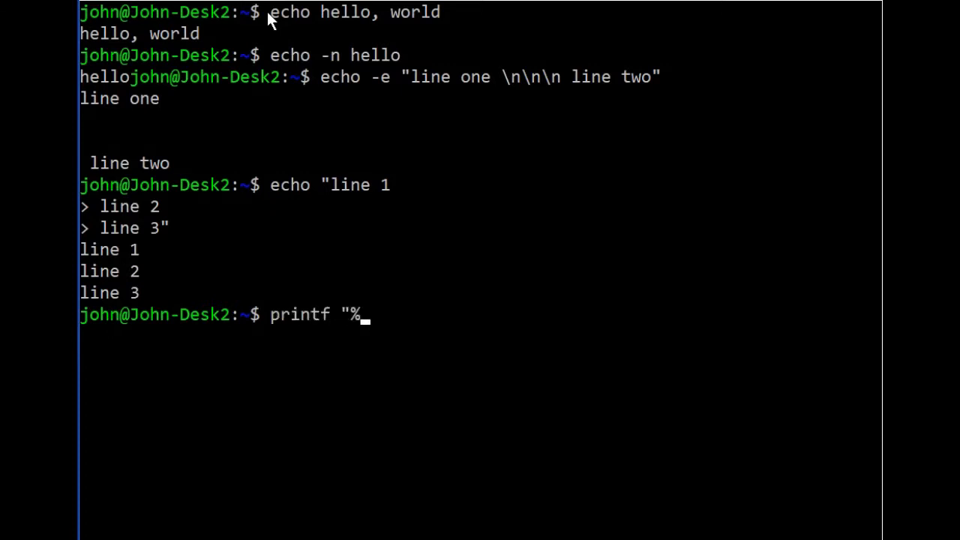
type("d\"")
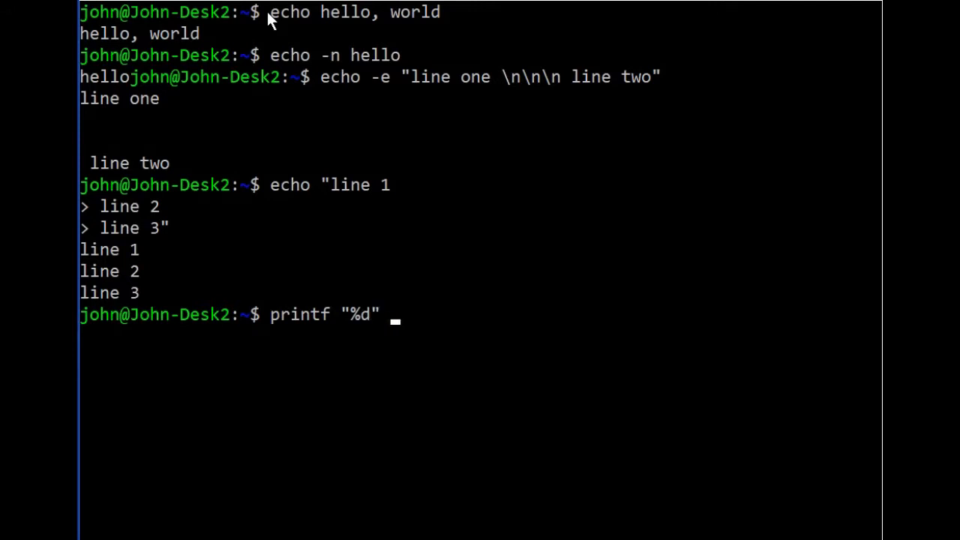
type("15")
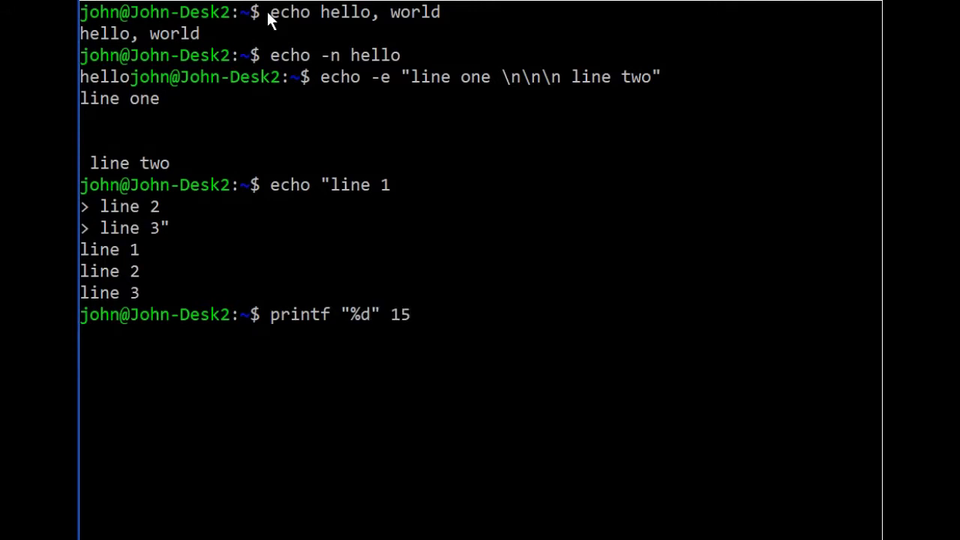
key("Return")
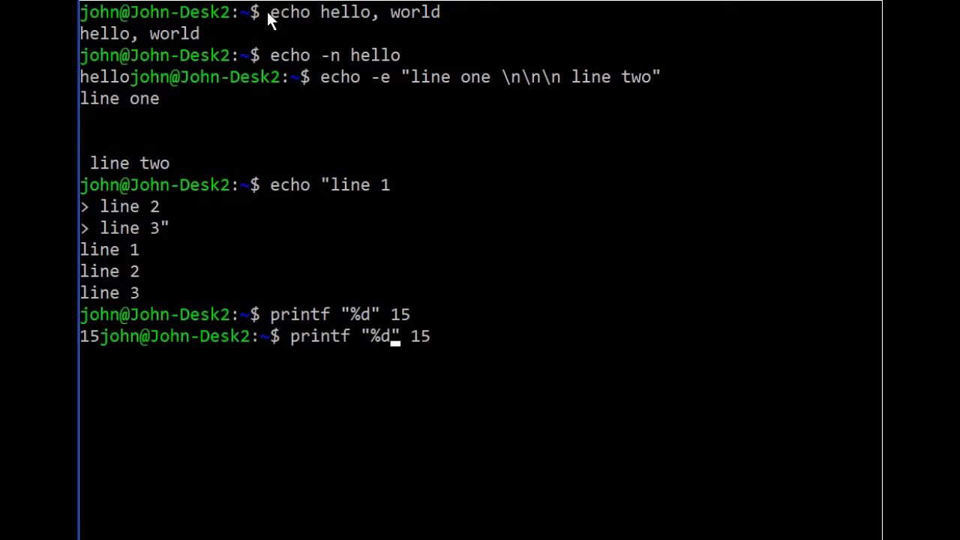
- Rerun printf with \n added to print 15 on its own line, then with %x to show f
type("\\n")
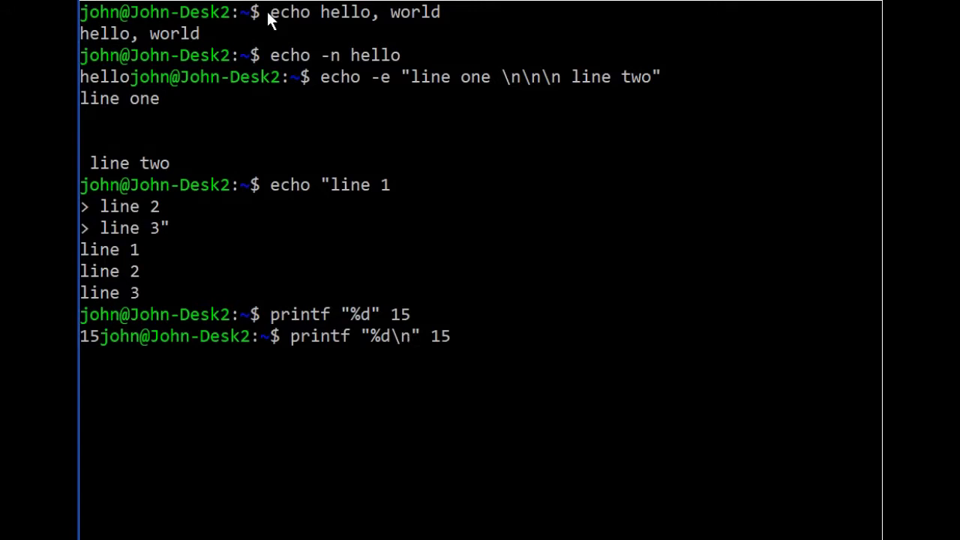
key("Return")
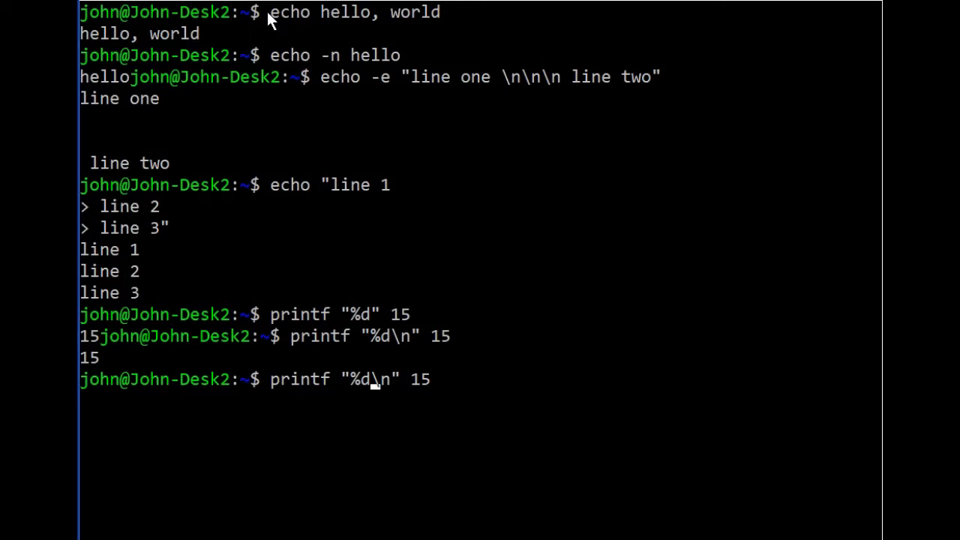
type("x")
key("Return")
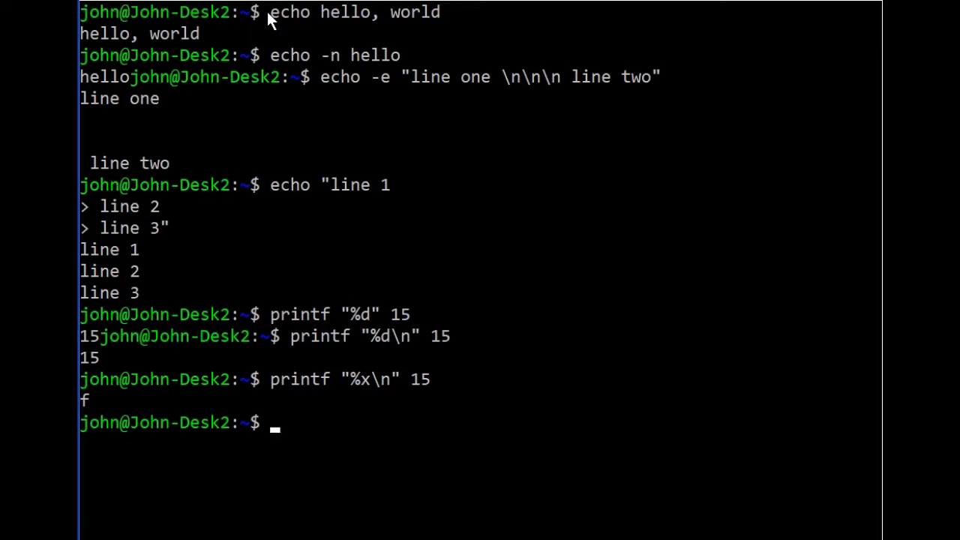
type("prin")
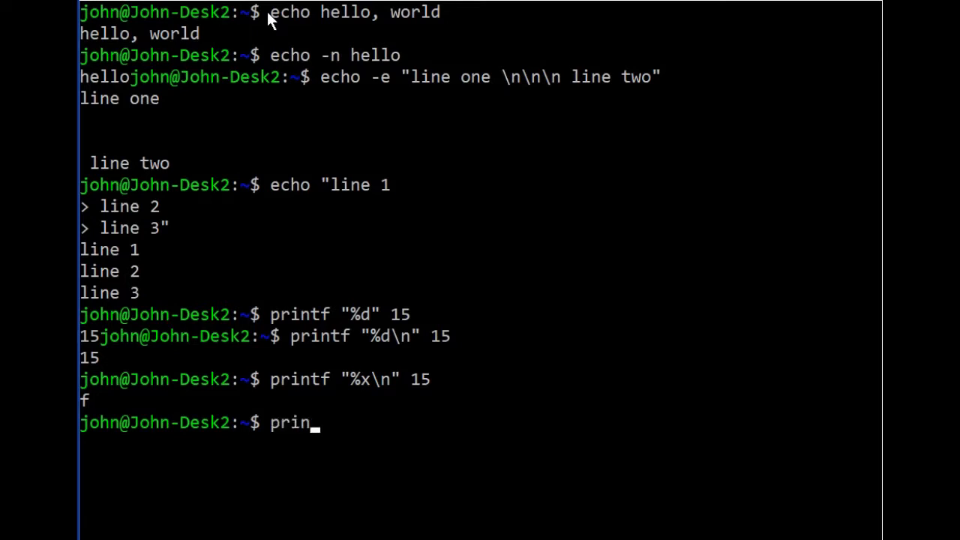
- Run printf "The cost is %5.2f" 2.50 to print the cost as 2.50 without a newline
type("tf")
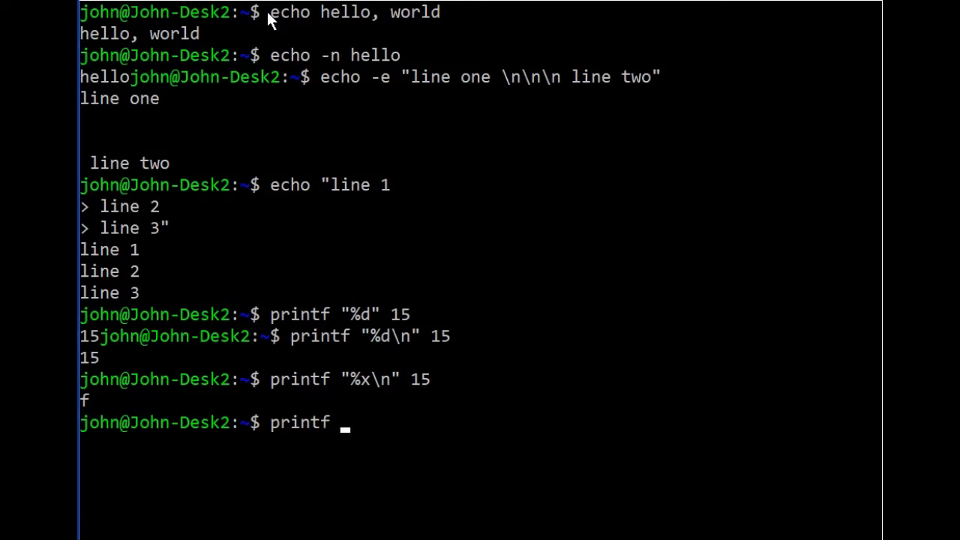
type("\"")
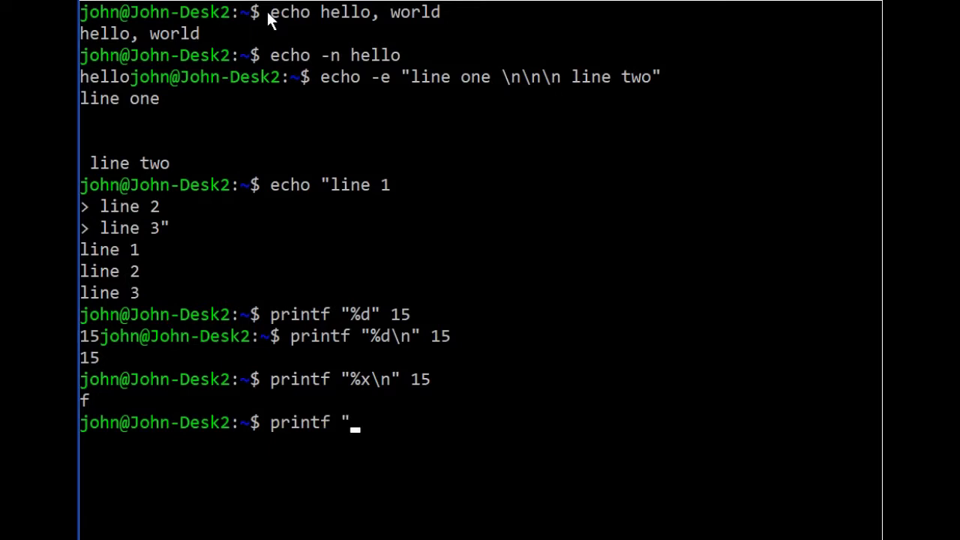
type("The cost")
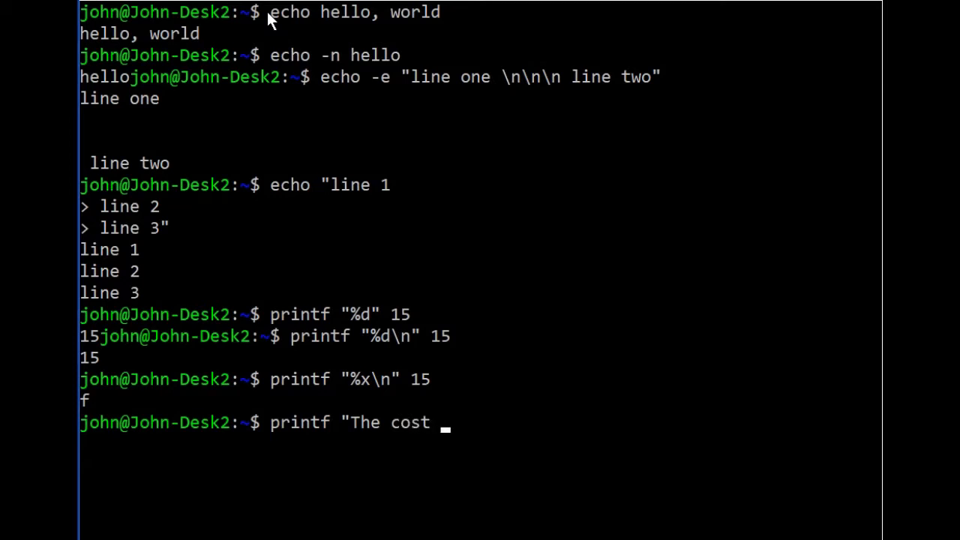
type("is %")
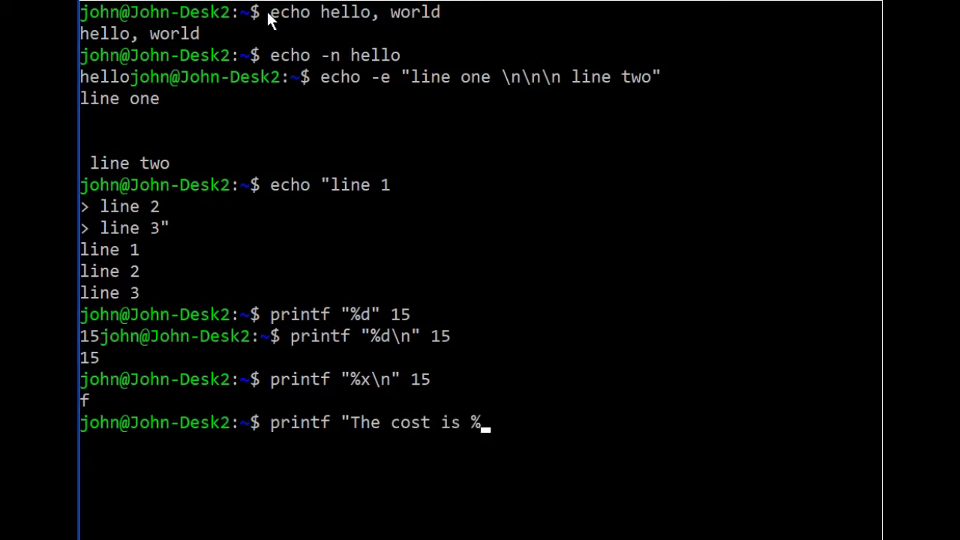
type("5.2f\"")
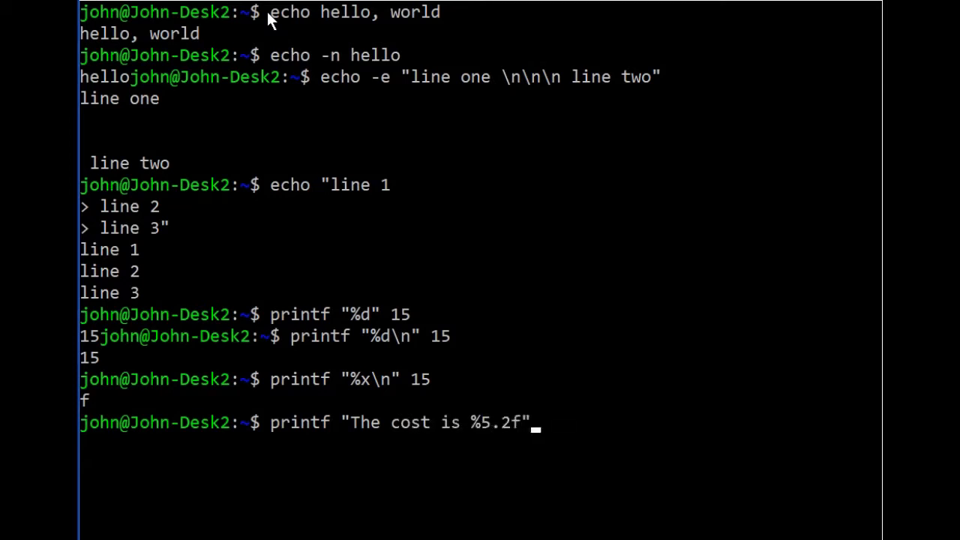
type("2.")
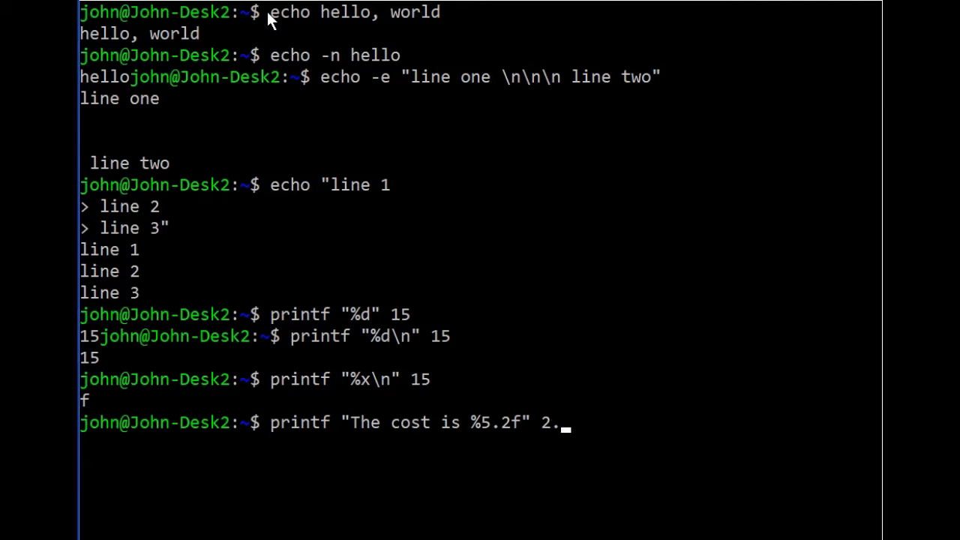
key("Return")
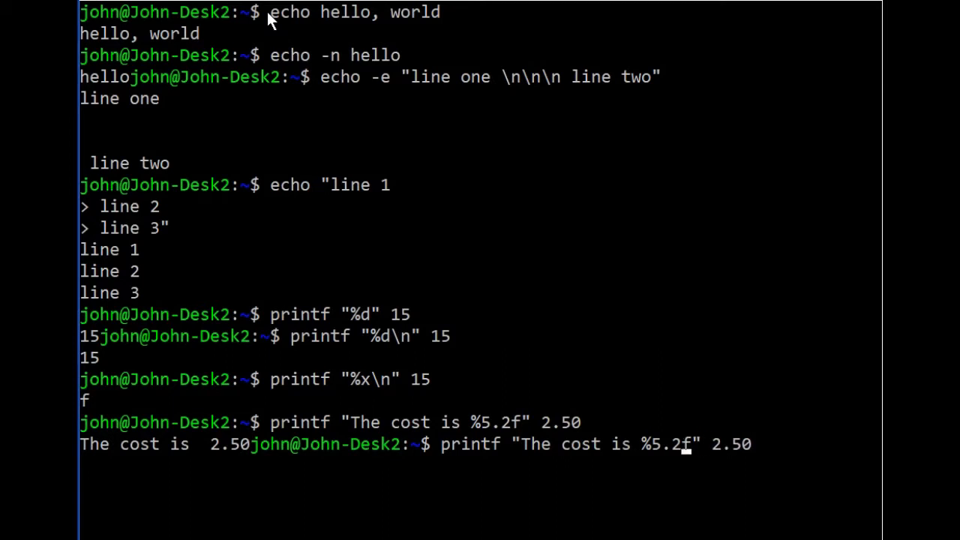
type("\\")
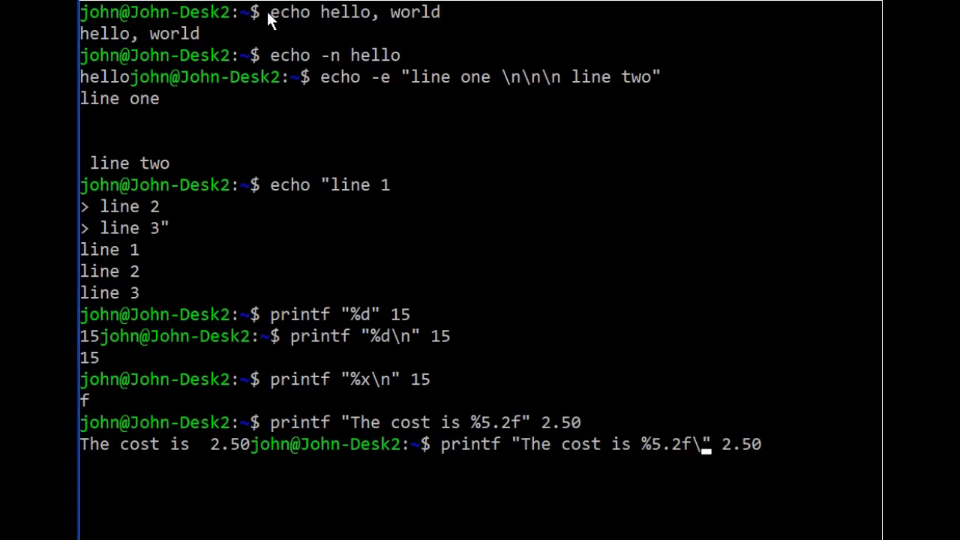
- Rerun the cost printf with \n so "The cost is 2.50" ends on its own line
type("n")
key("Return")
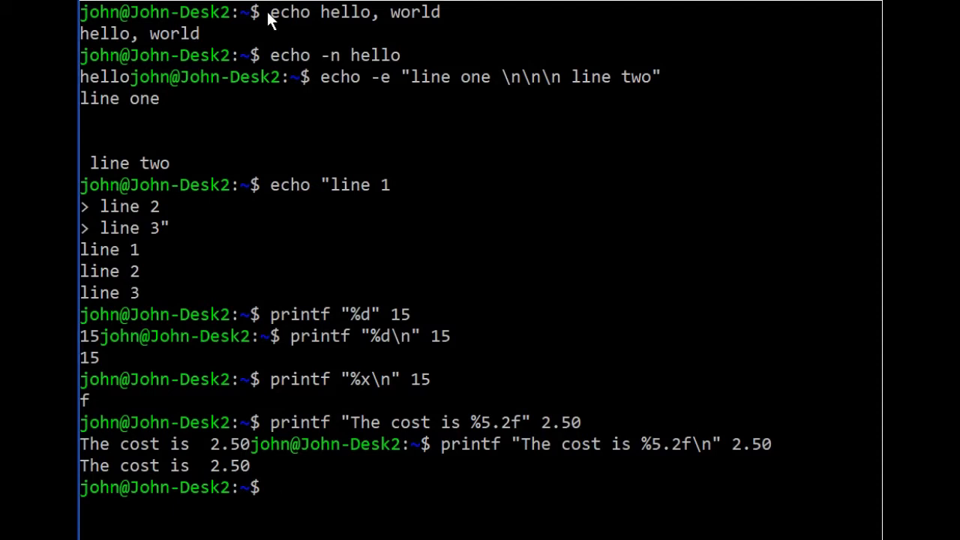
type("wc")
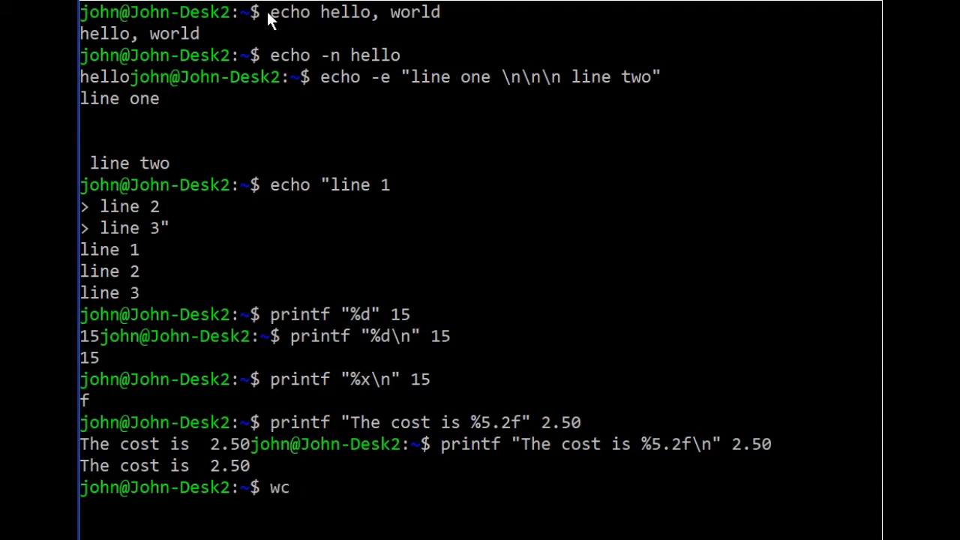
- Run wc -l</etc/passwd to count its lines, reporting 31
type("-l")
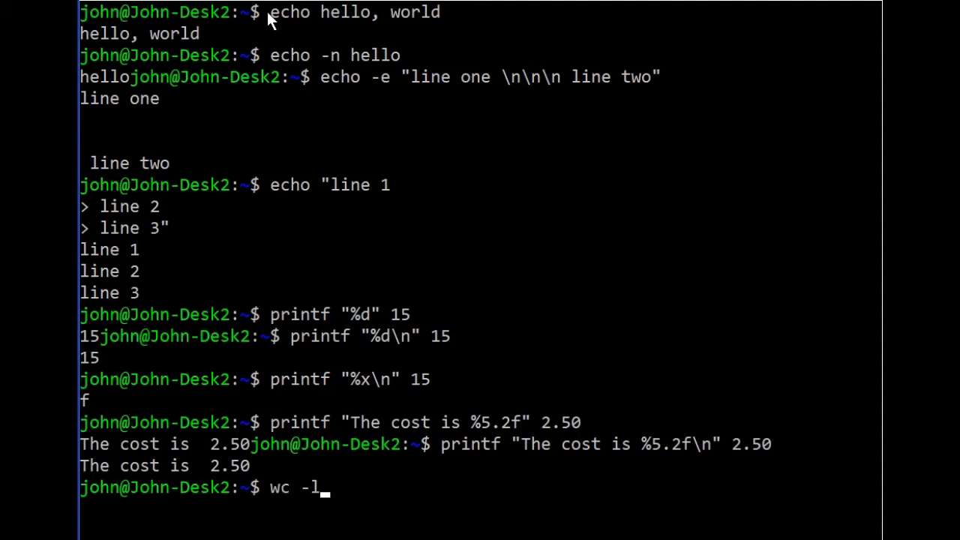
type("</et")
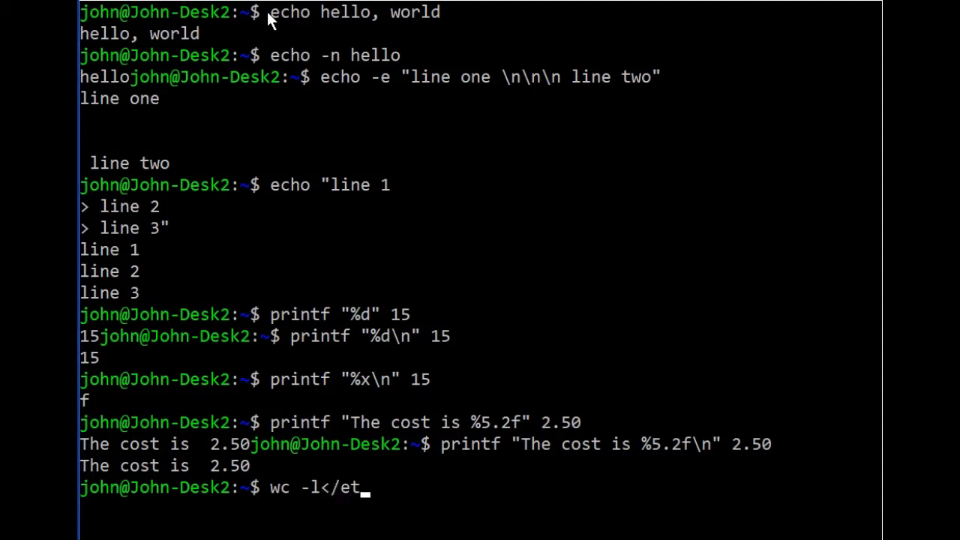
type("c/passwd")
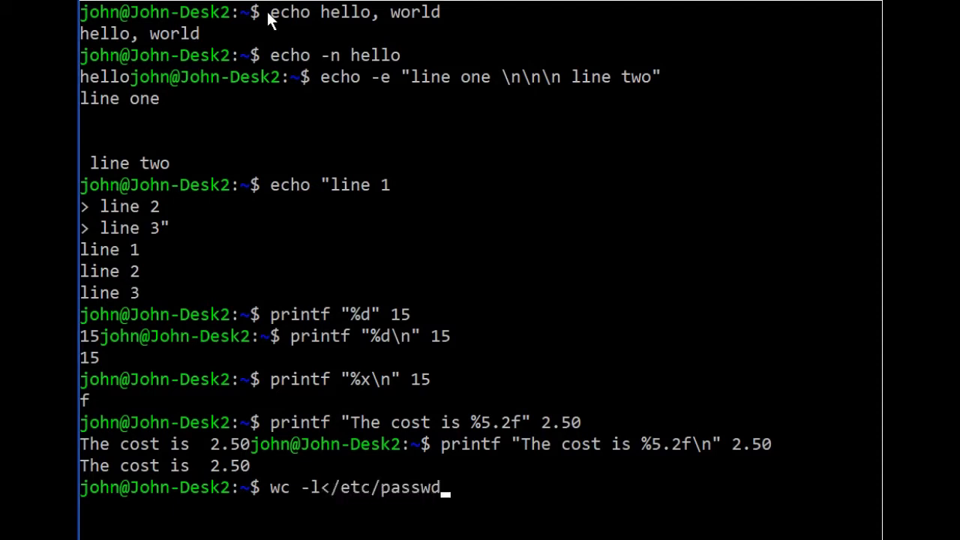
key("Return")
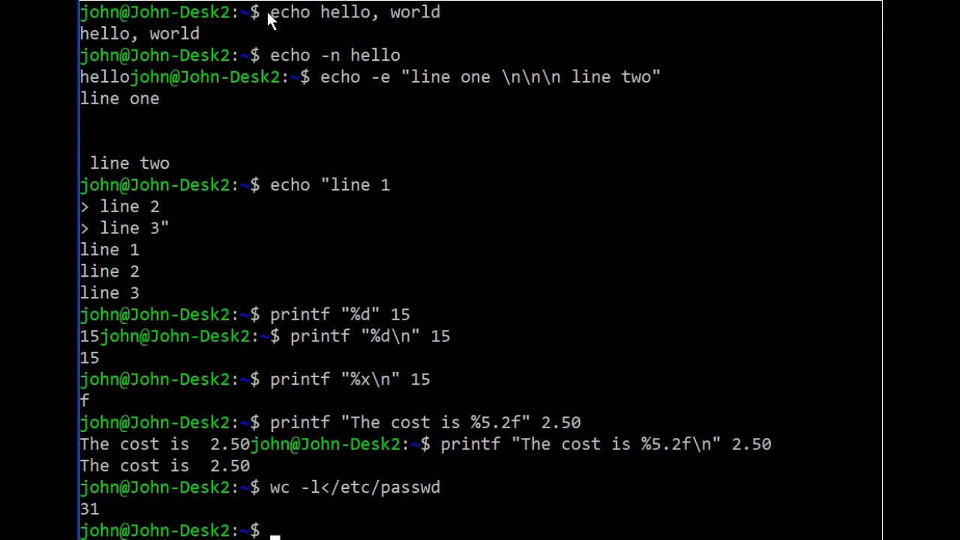
type("printf")
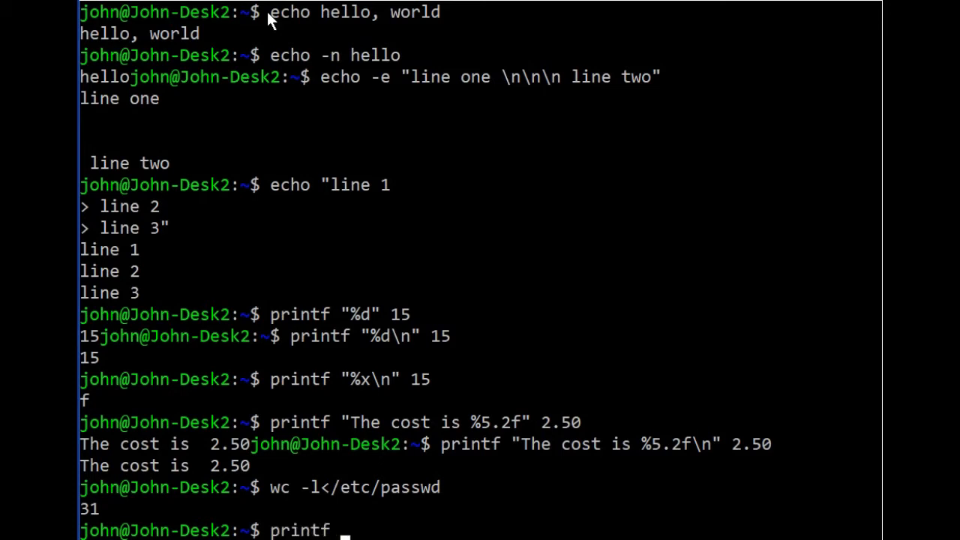
- Run printf "There are %d lines in /etc/passwd\n" $(wc -l</etc/passwd) to report 31 lines
type("\"There a")
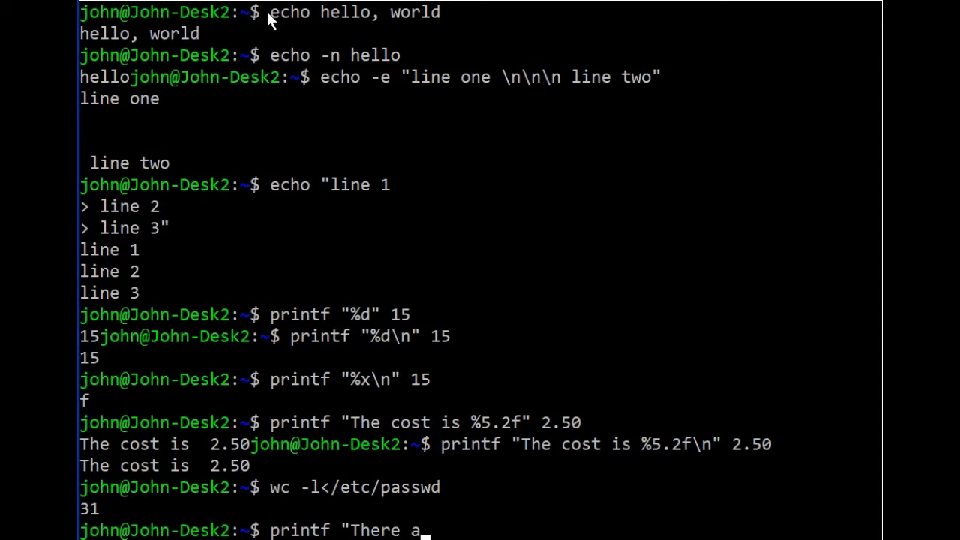
type("re")
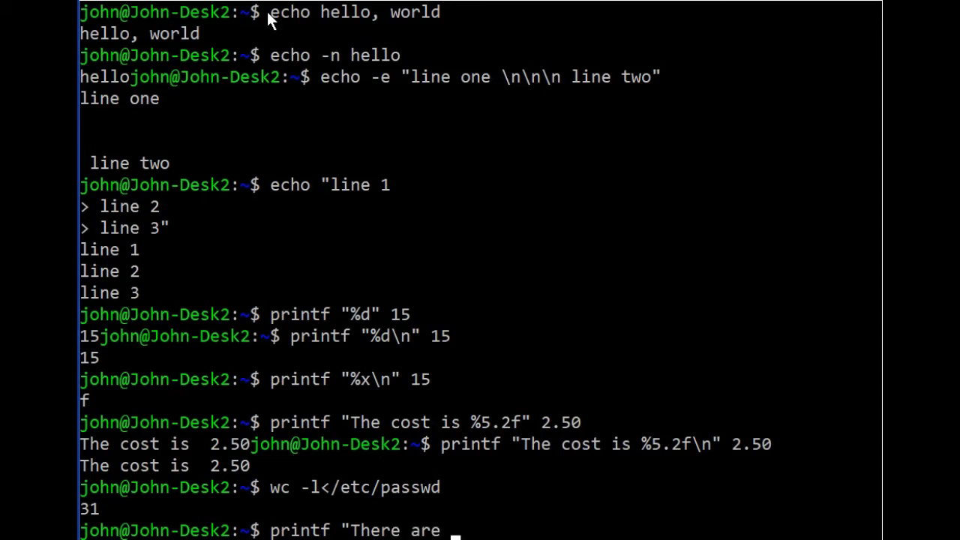
type("%d")
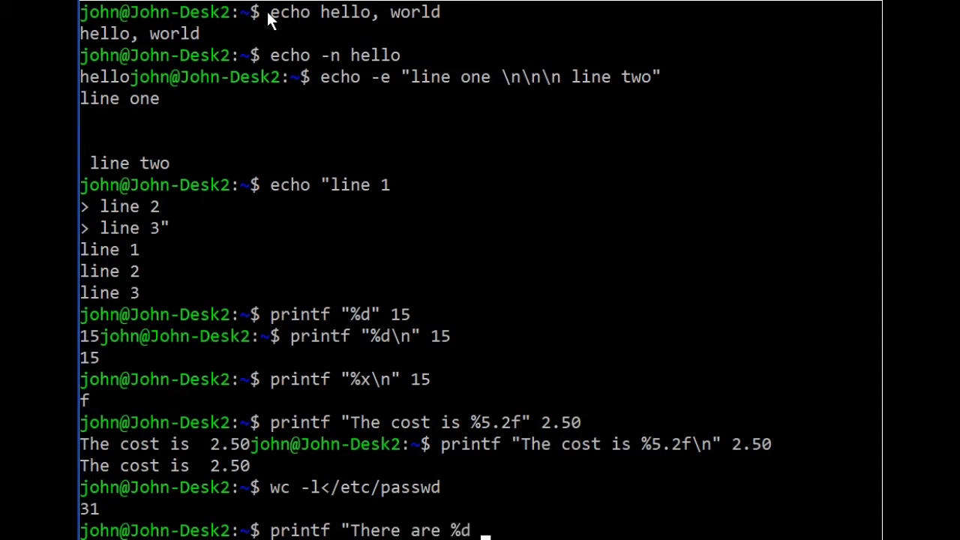
type("lines in")
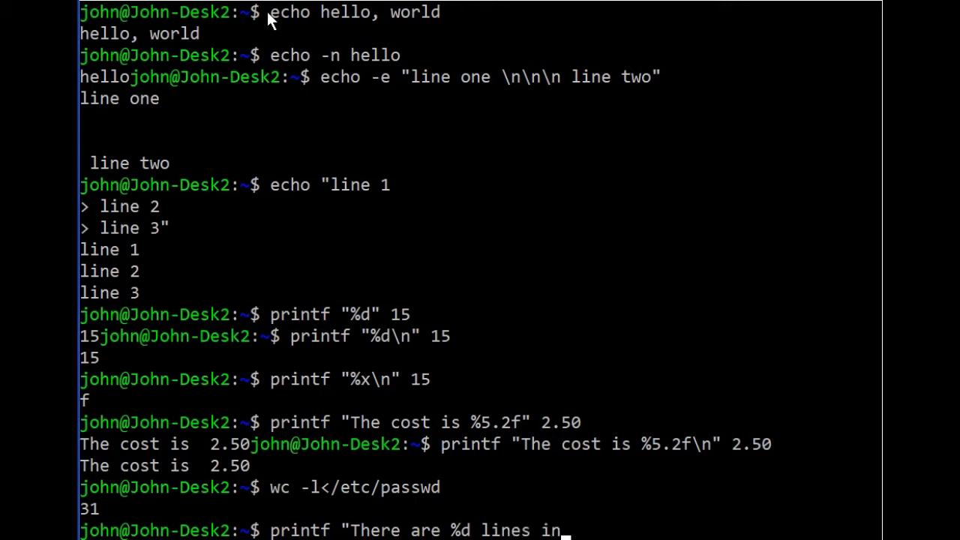
type("/etc/")
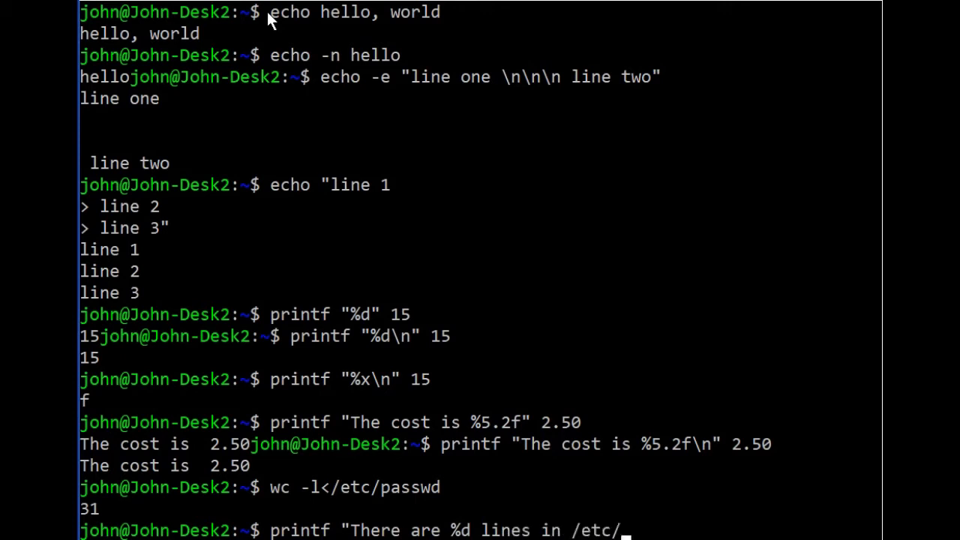
type("pasw")
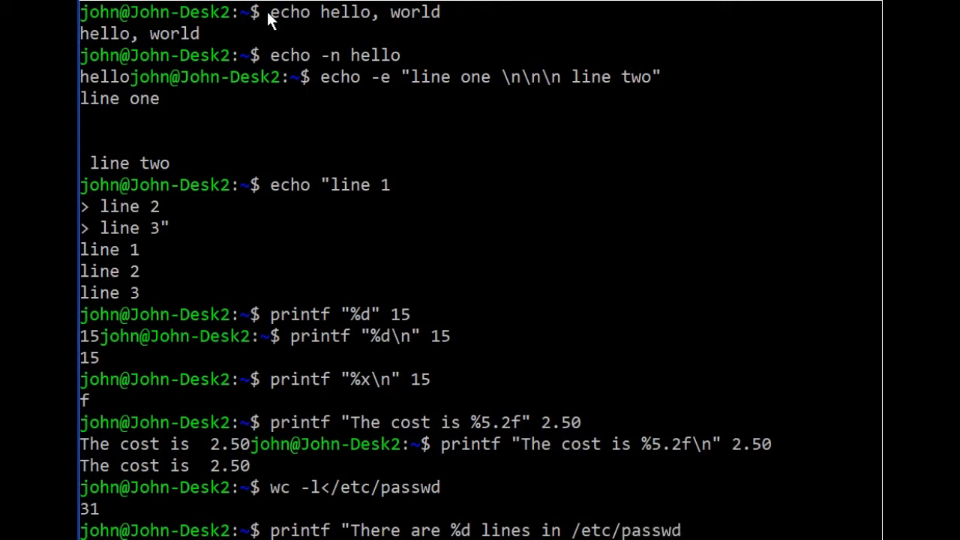
type("\\n\"")
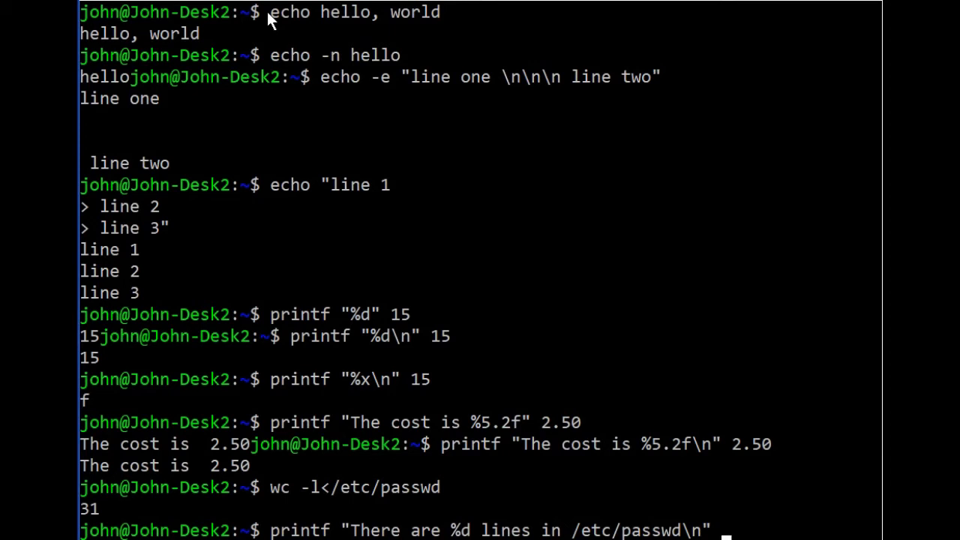
key("Return")
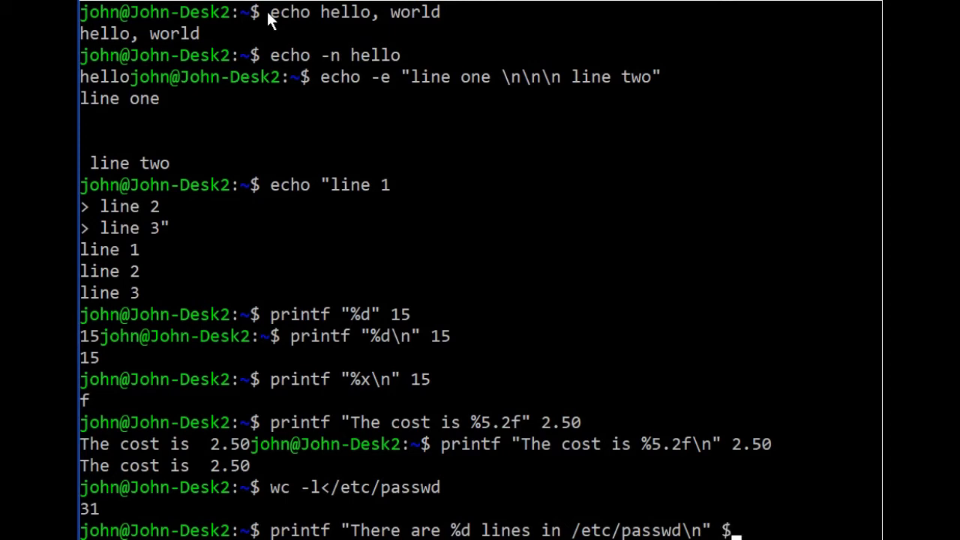
type("$(wc")
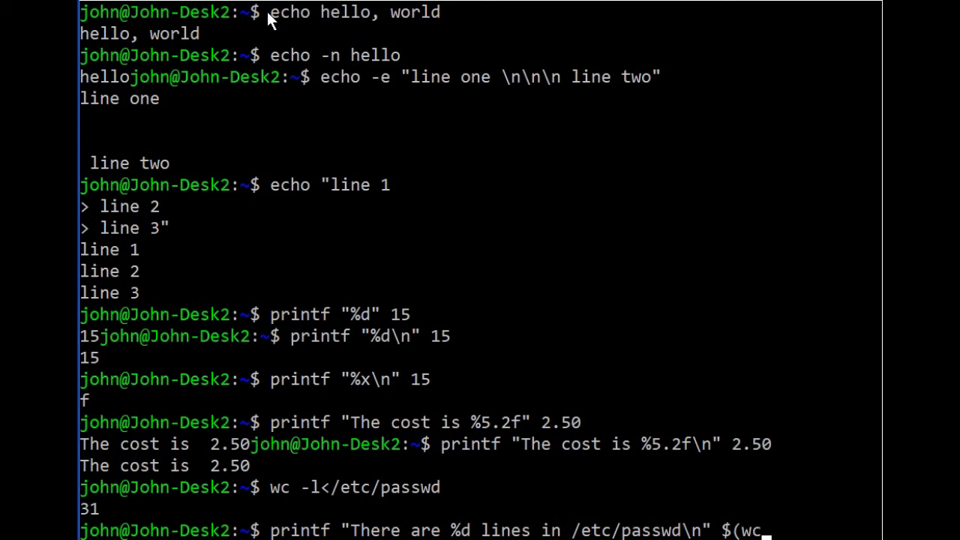
type("-l")
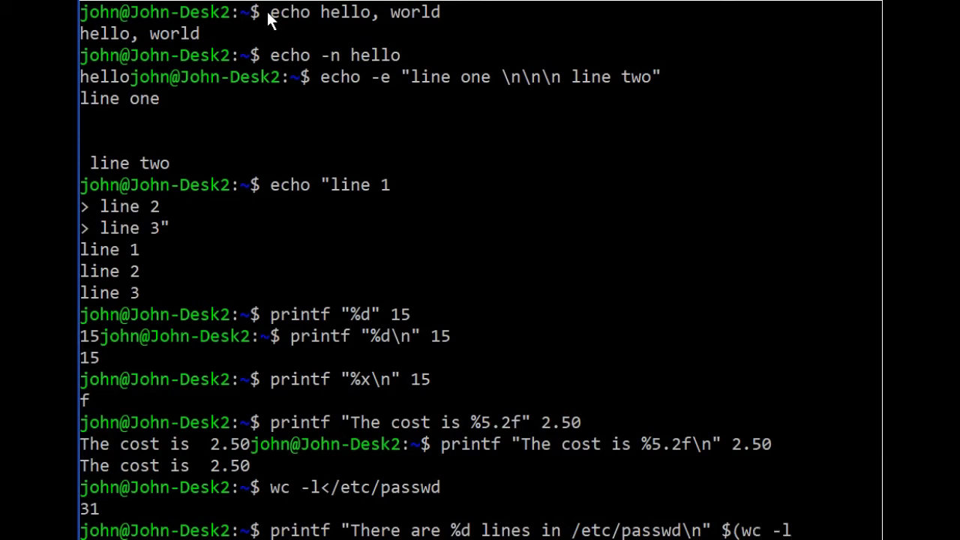
type("</etc/passwd")
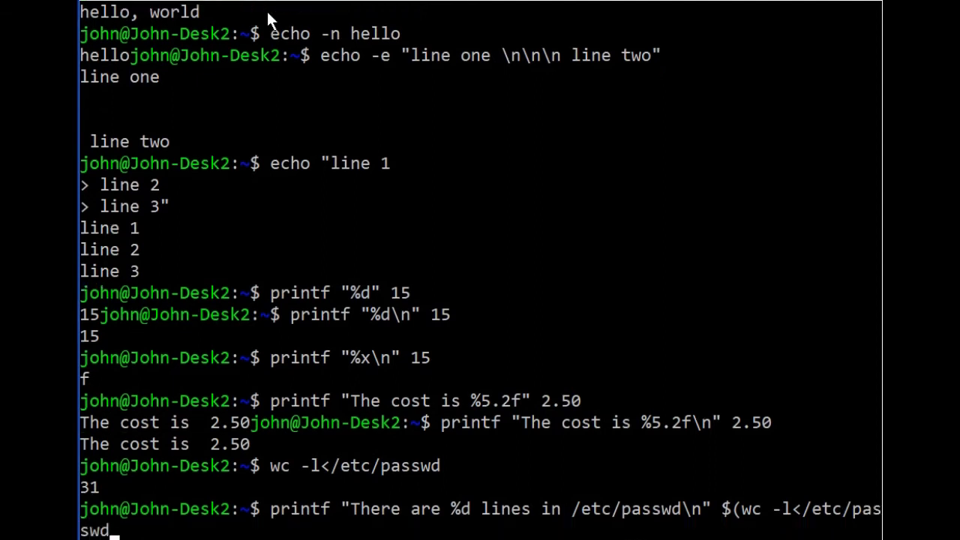
type(")")
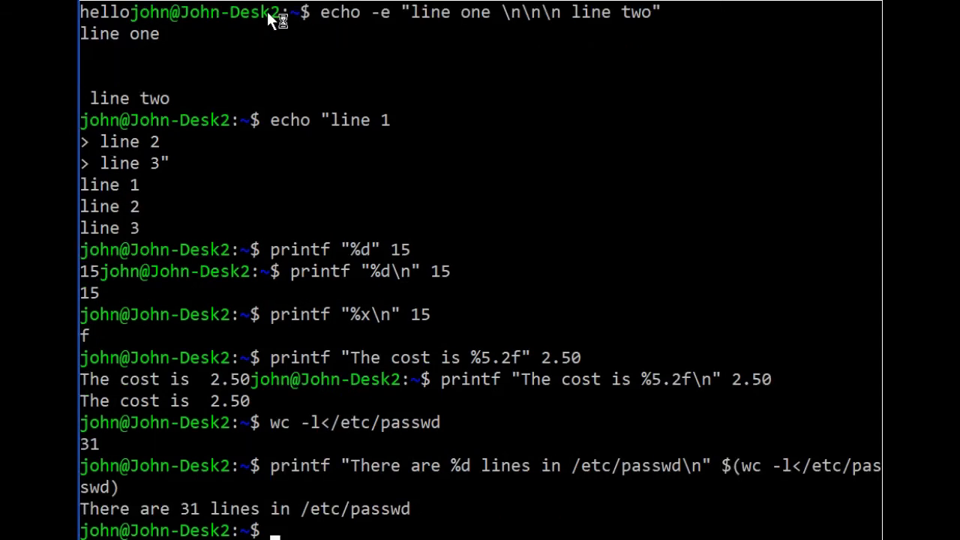
mouse_move(269, 18)
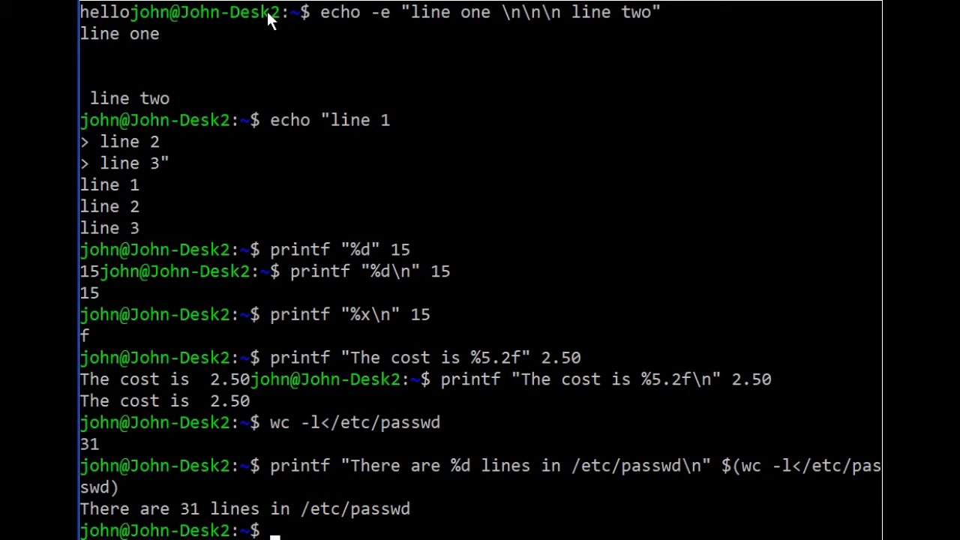